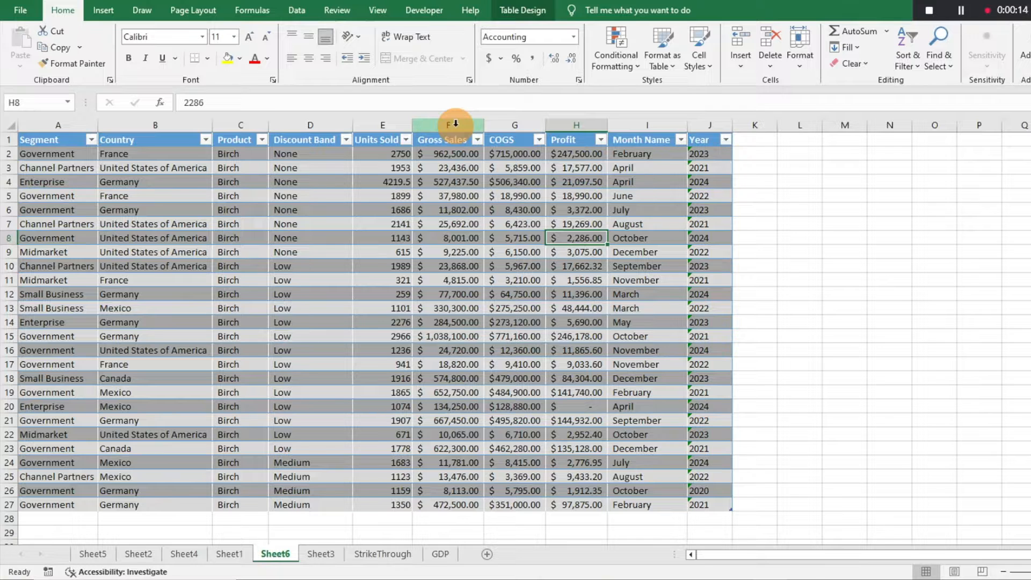
{"action": "mouse_move", "coordinate": [136, 292]}
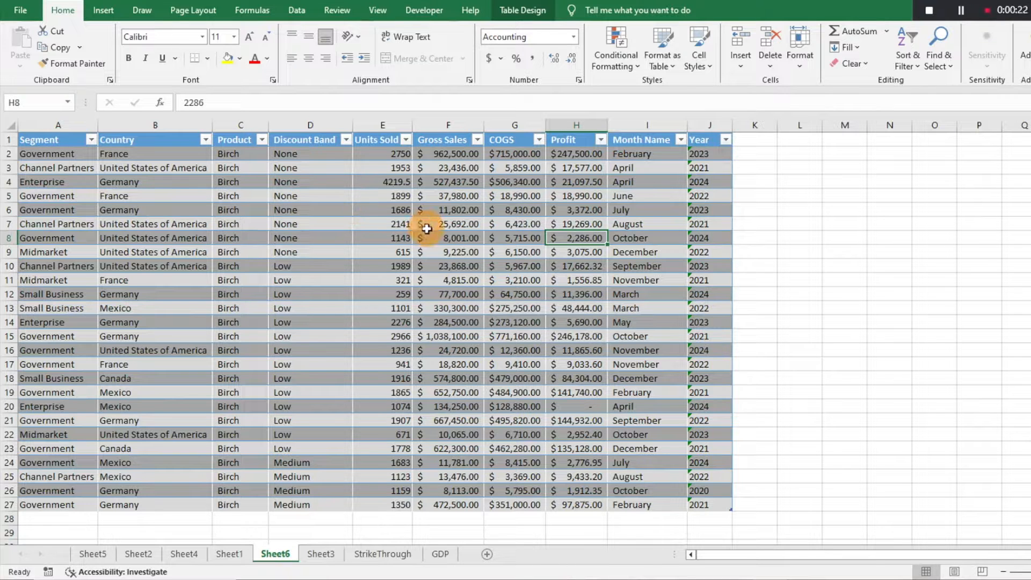
- Select a cell inside the coloured sales table to bring up its table design options
{"action": "left_click", "coordinate": [448, 238]}
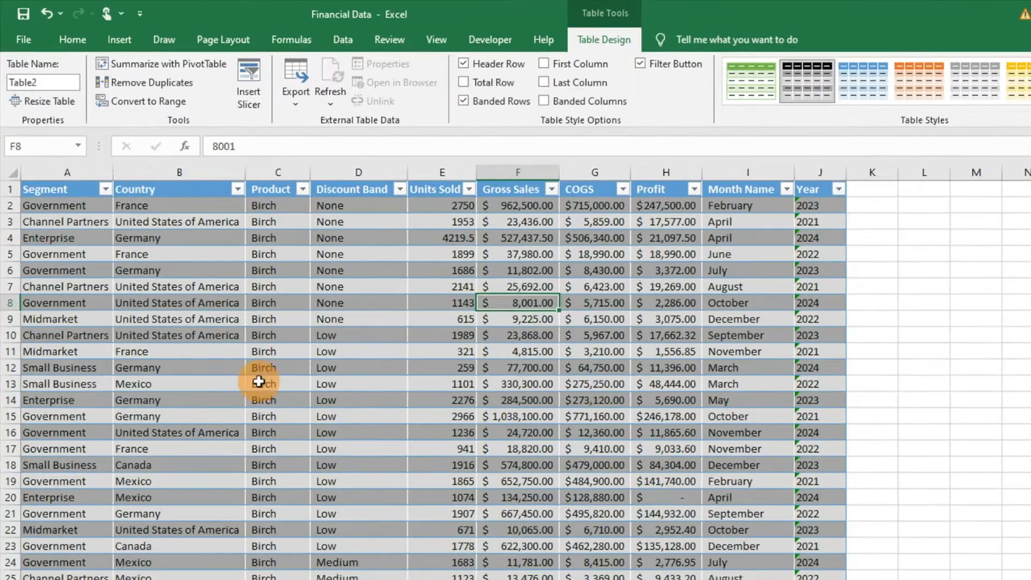
{"action": "mouse_move", "coordinate": [425, 336]}
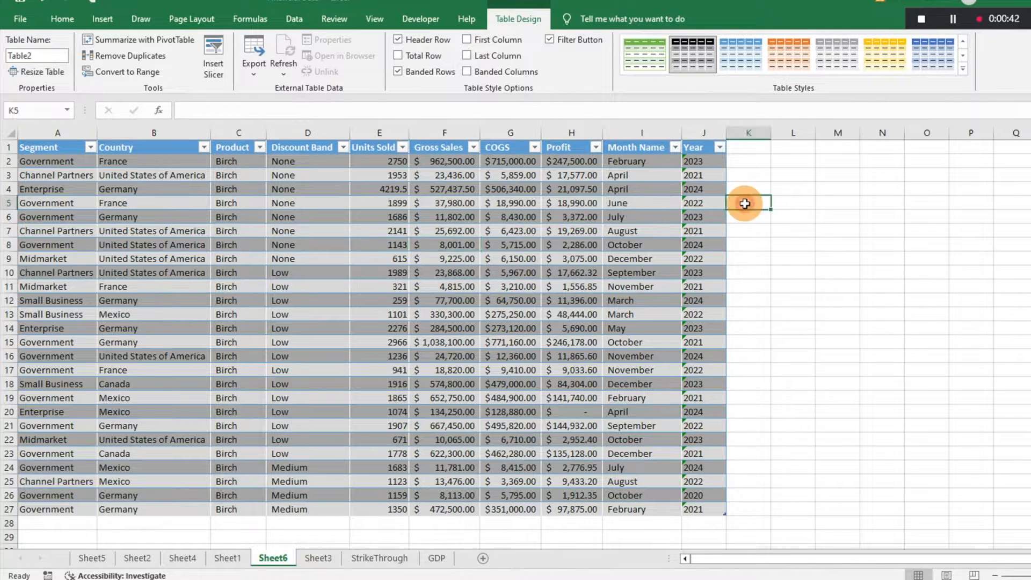
- Add a 'Range' header in K1, extending the table with a new column
{"action": "left_click", "coordinate": [62, 18]}
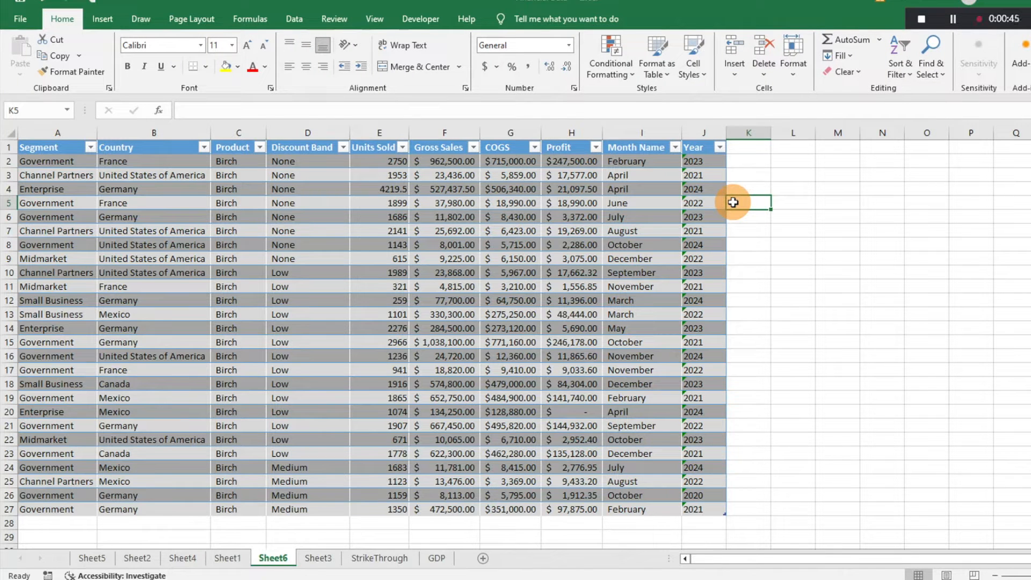
{"action": "left_click", "coordinate": [748, 147]}
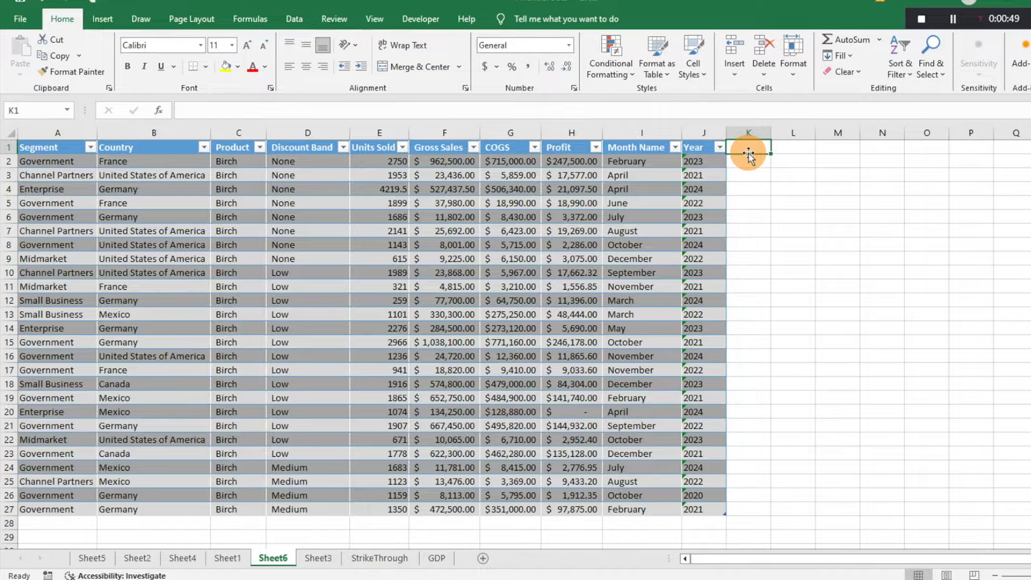
{"action": "type", "text": "Range"}
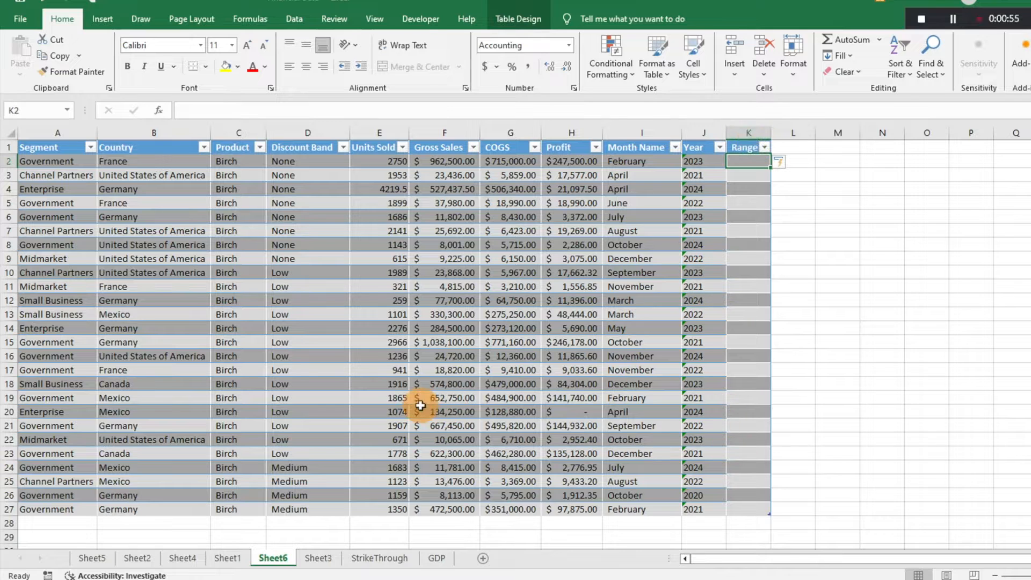
- Enter 'Enterprise' in A28 to add a new row to the table
{"action": "left_click", "coordinate": [47, 525]}
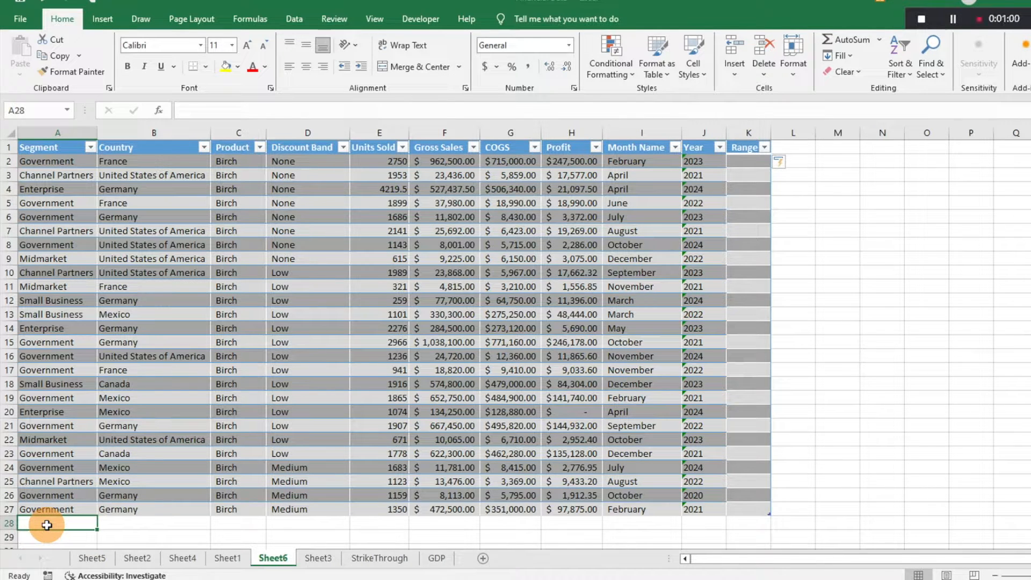
{"action": "type", "text": "Enterprise"}
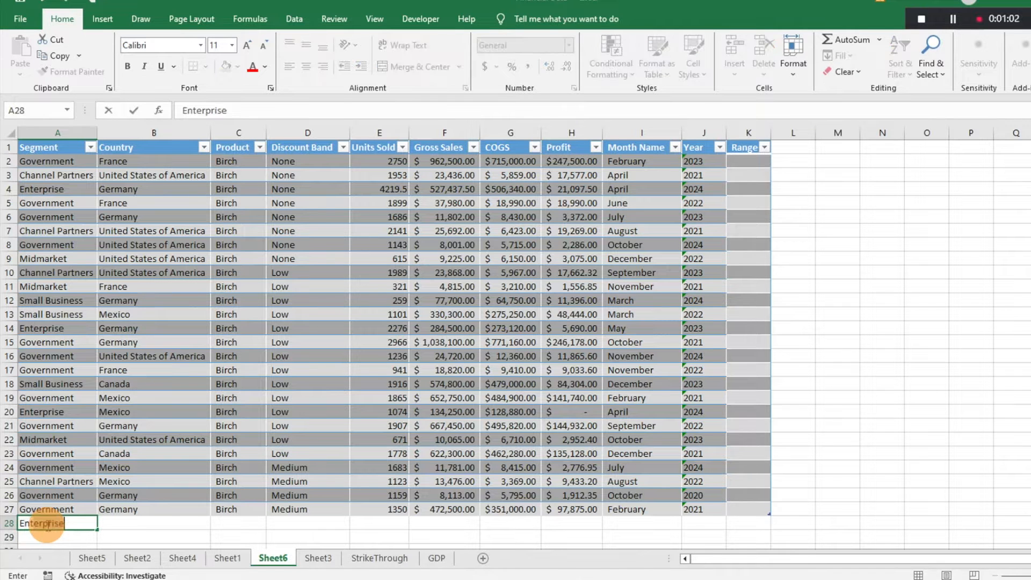
{"action": "key", "text": "Return"}
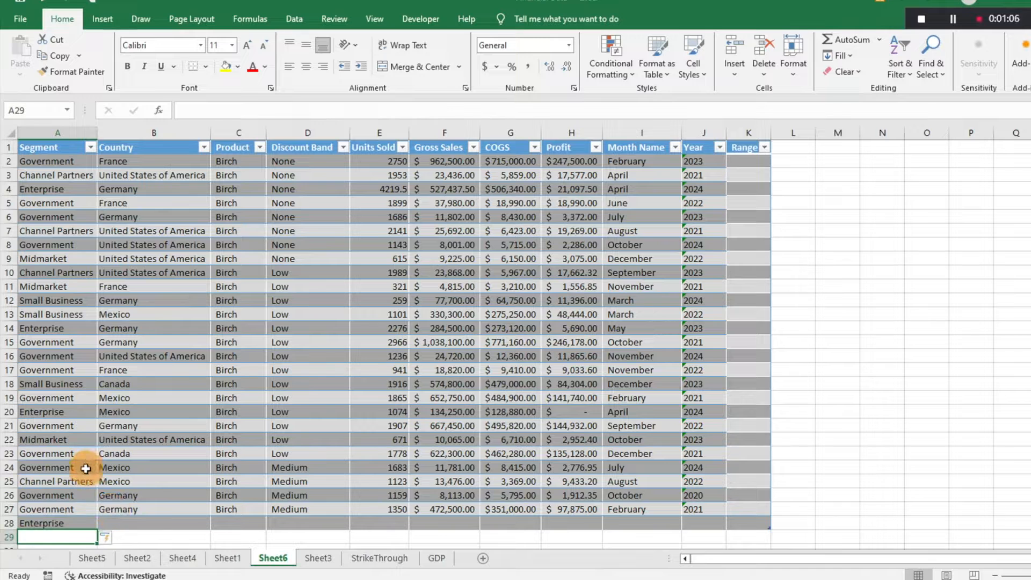
{"action": "mouse_move", "coordinate": [197, 357]}
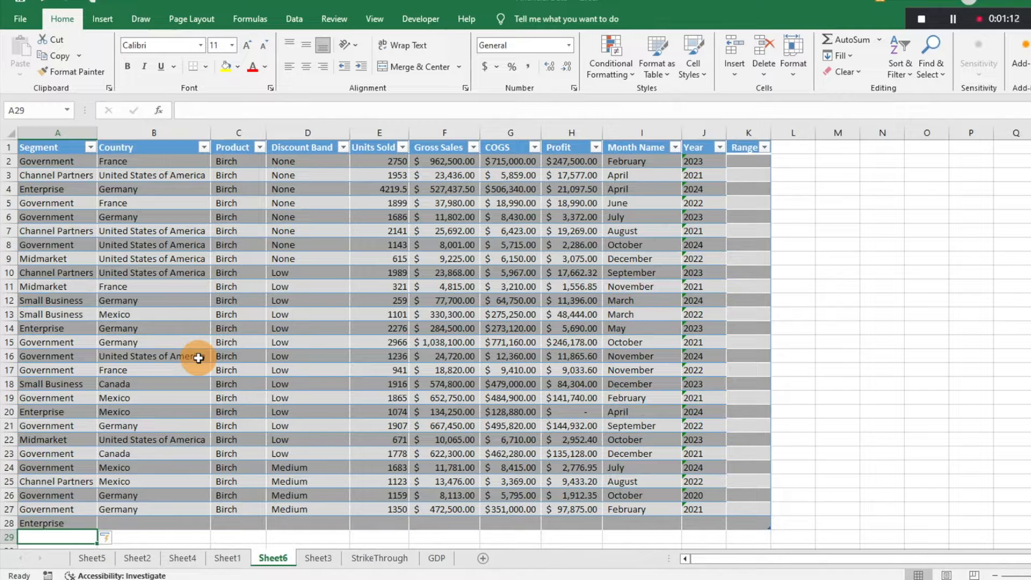
- Select the entire sales table and apply Clear Formats to remove colours, banding and currency formats
{"action": "left_click", "coordinate": [56, 231]}
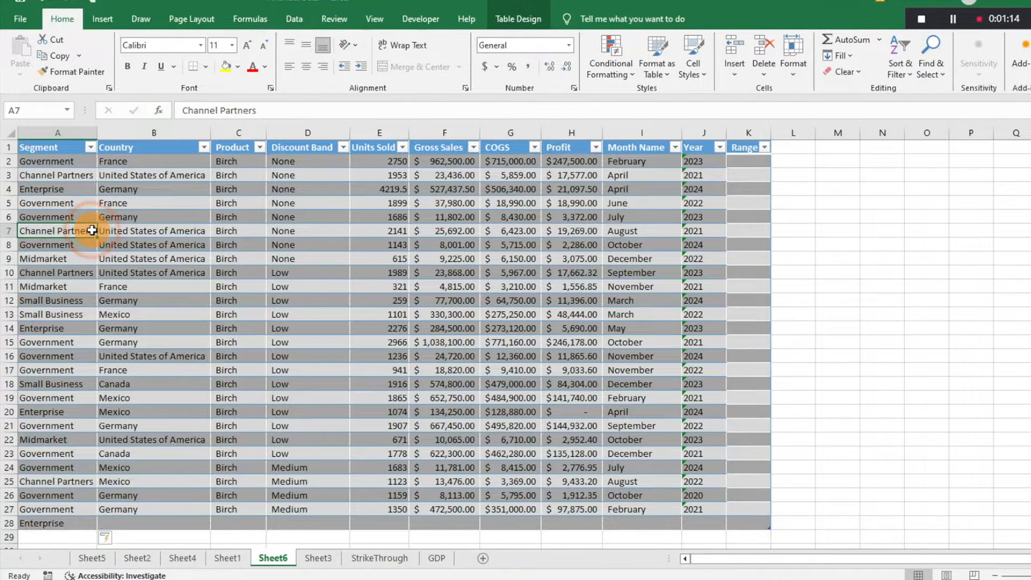
{"action": "left_click", "coordinate": [408, 202]}
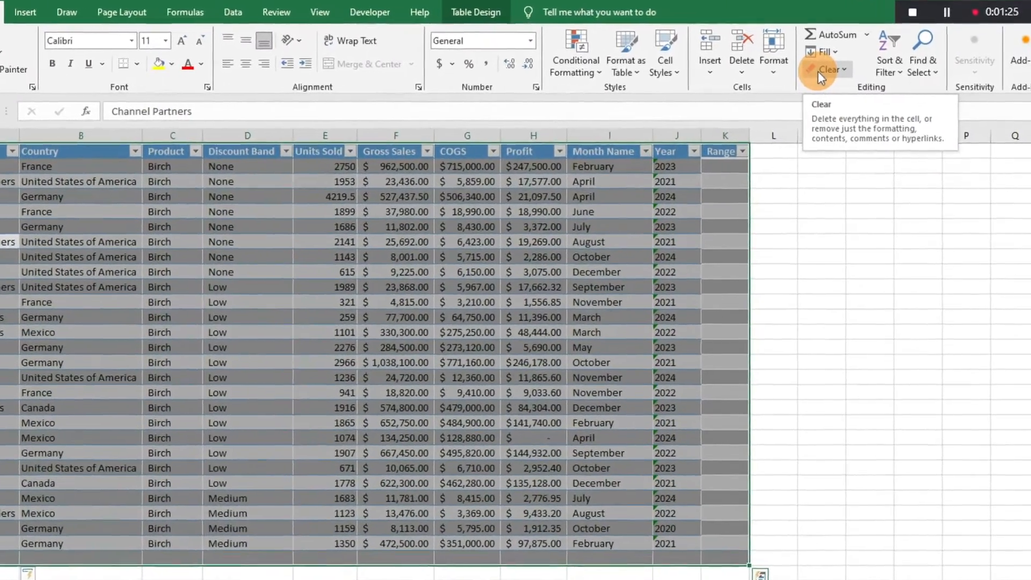
{"action": "left_click", "coordinate": [831, 70]}
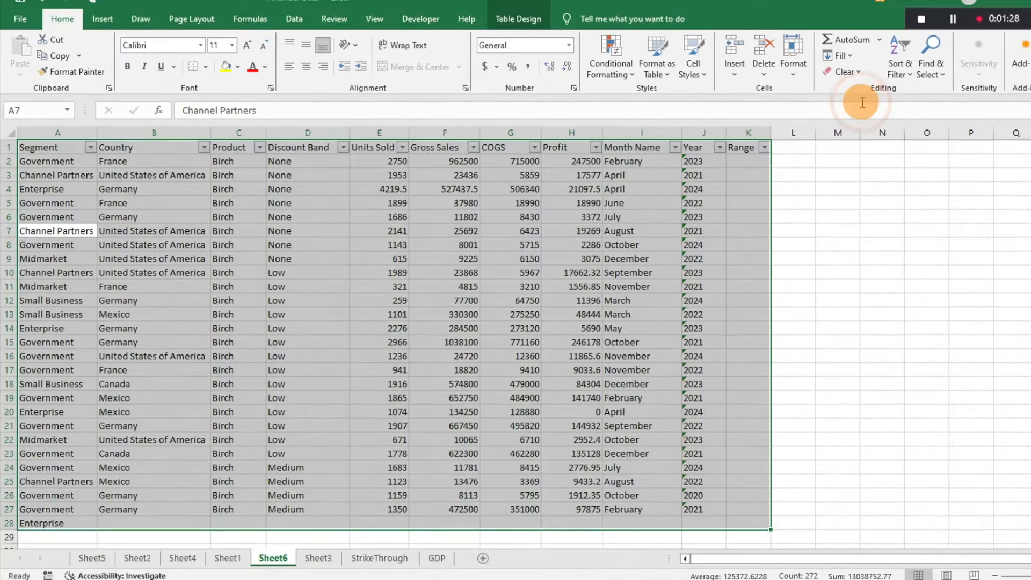
{"action": "left_click", "coordinate": [628, 273]}
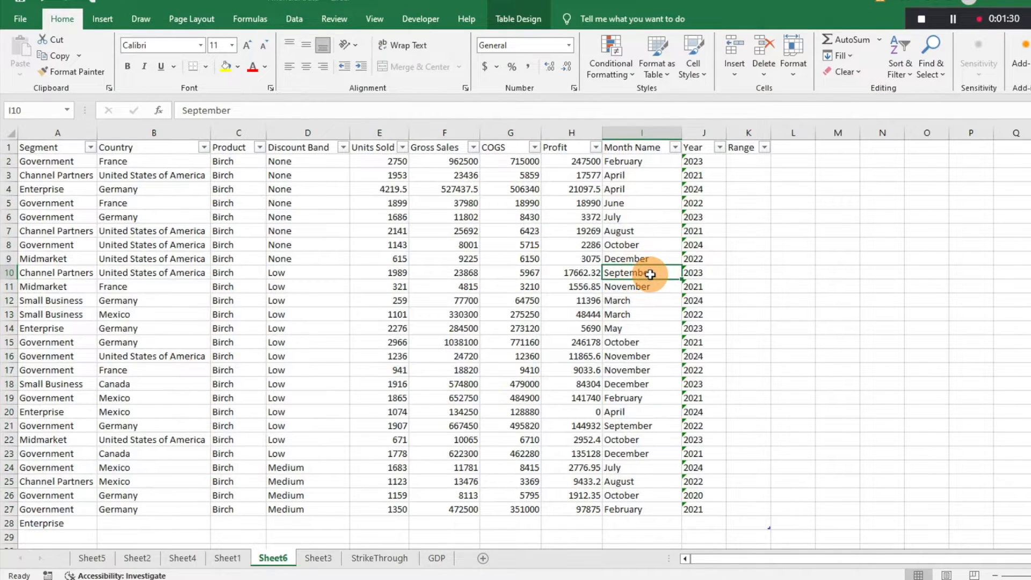
{"action": "left_click", "coordinate": [308, 342]}
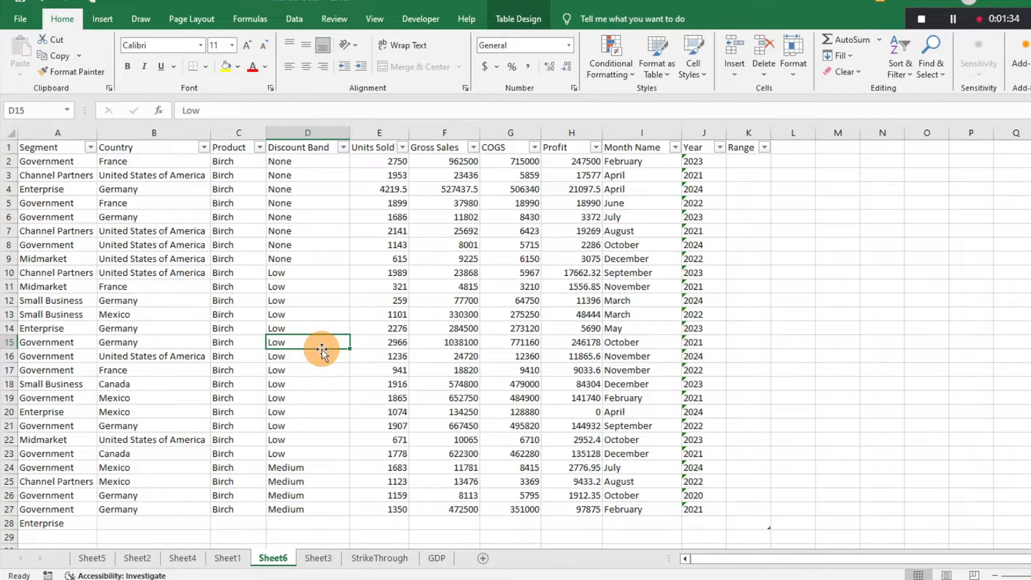
{"action": "mouse_move", "coordinate": [678, 283]}
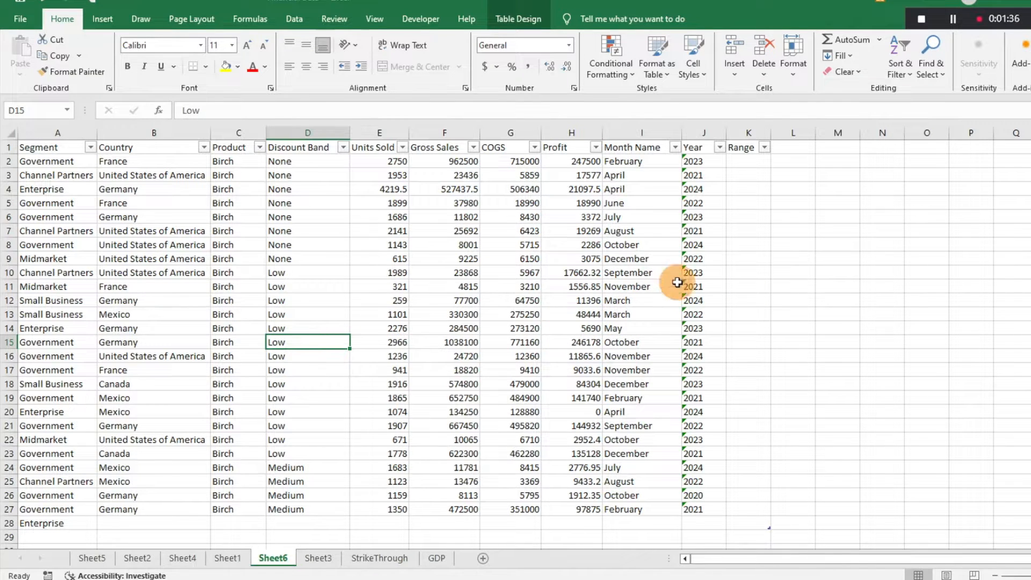
{"action": "mouse_move", "coordinate": [298, 151]}
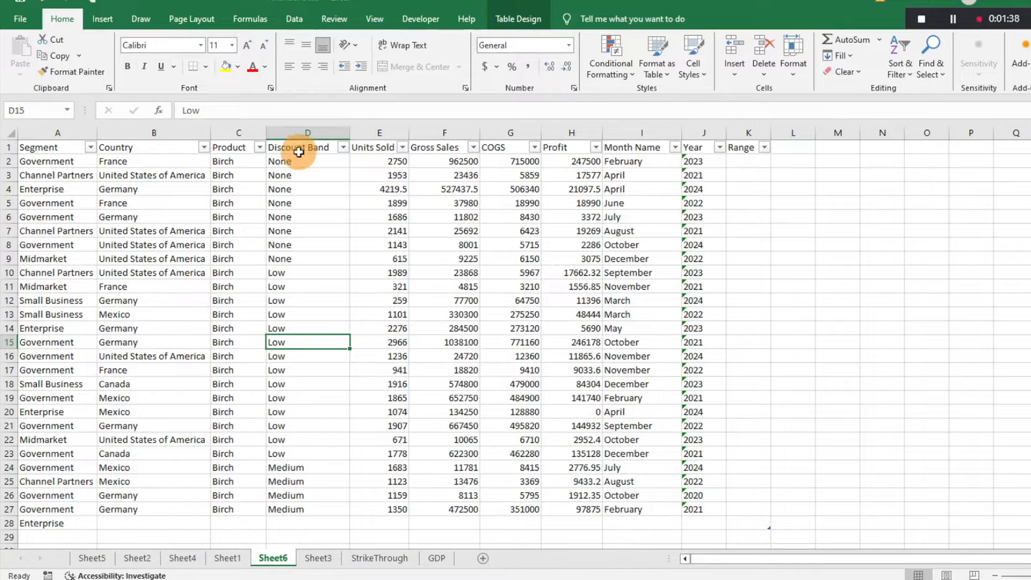
{"action": "mouse_move", "coordinate": [370, 156]}
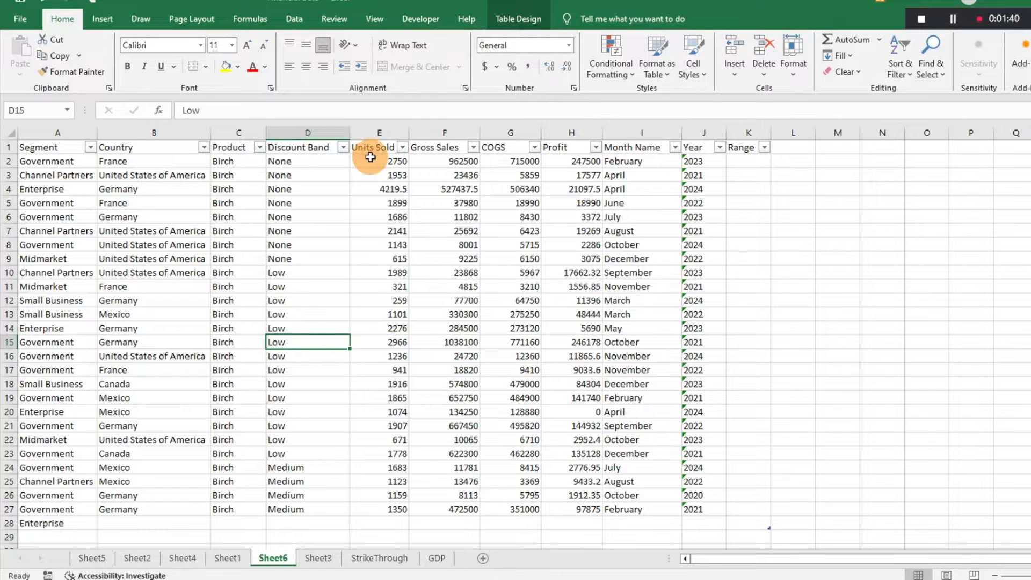
{"action": "mouse_move", "coordinate": [252, 150]}
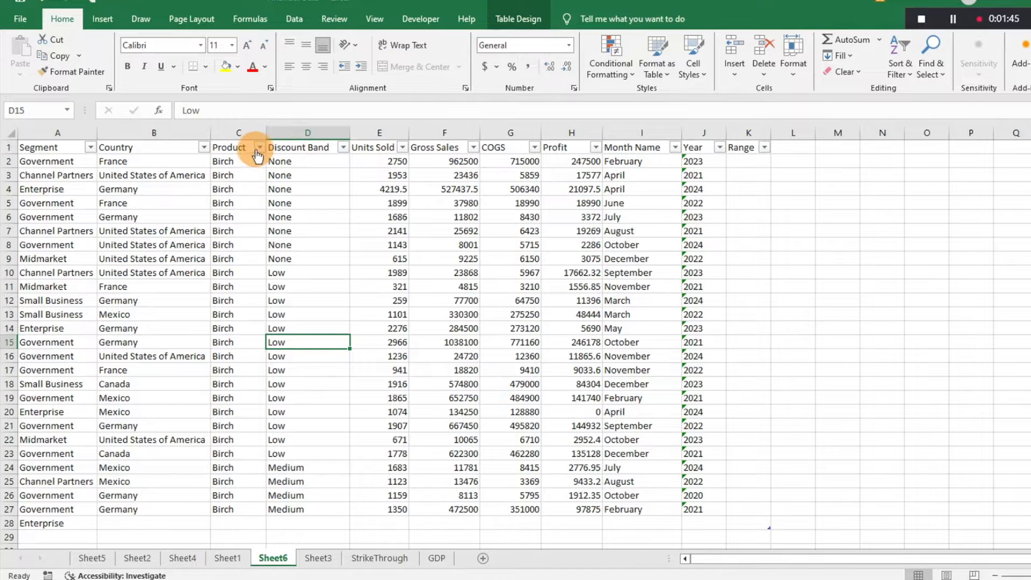
{"action": "mouse_move", "coordinate": [283, 147]}
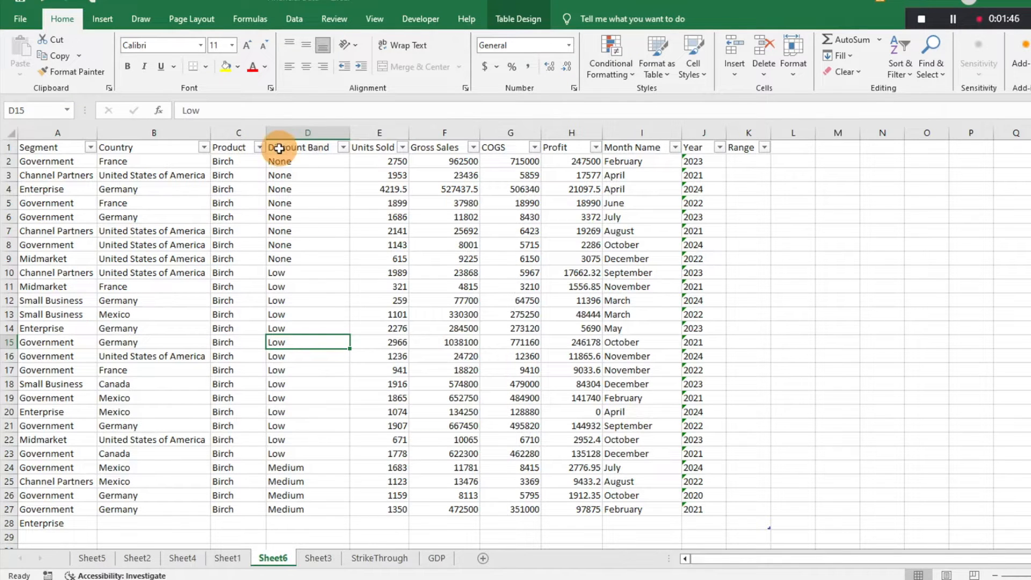
- Toggle off Filter on the Data tab so the header dropdown buttons disappear
{"action": "left_click", "coordinate": [510, 259]}
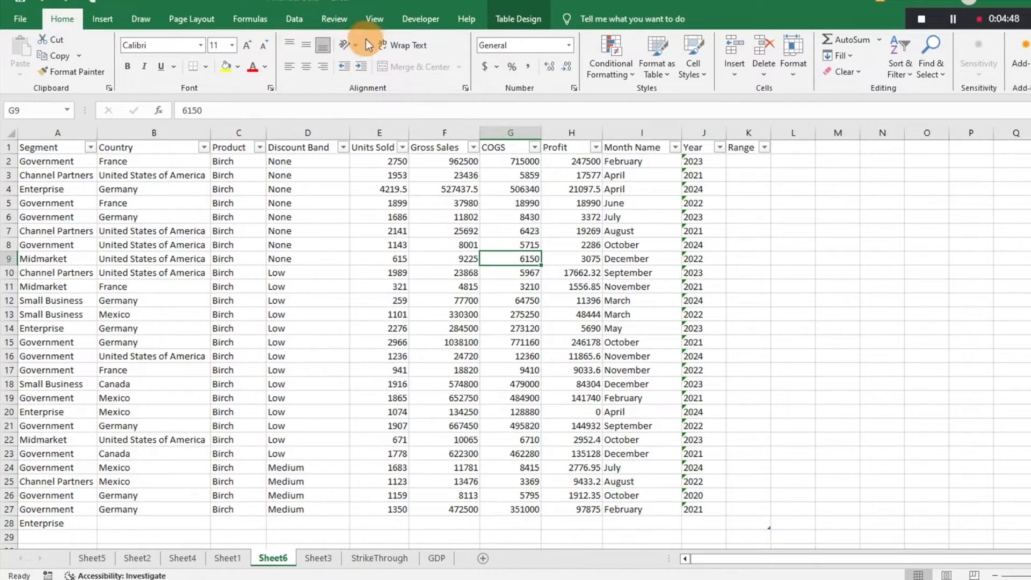
{"action": "left_click", "coordinate": [294, 18]}
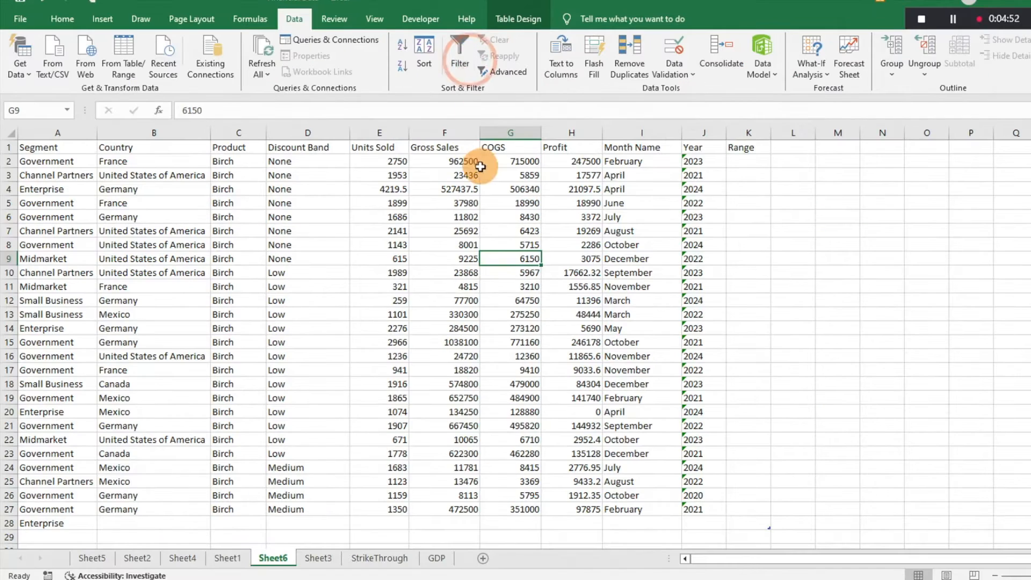
{"action": "left_click", "coordinate": [641, 203]}
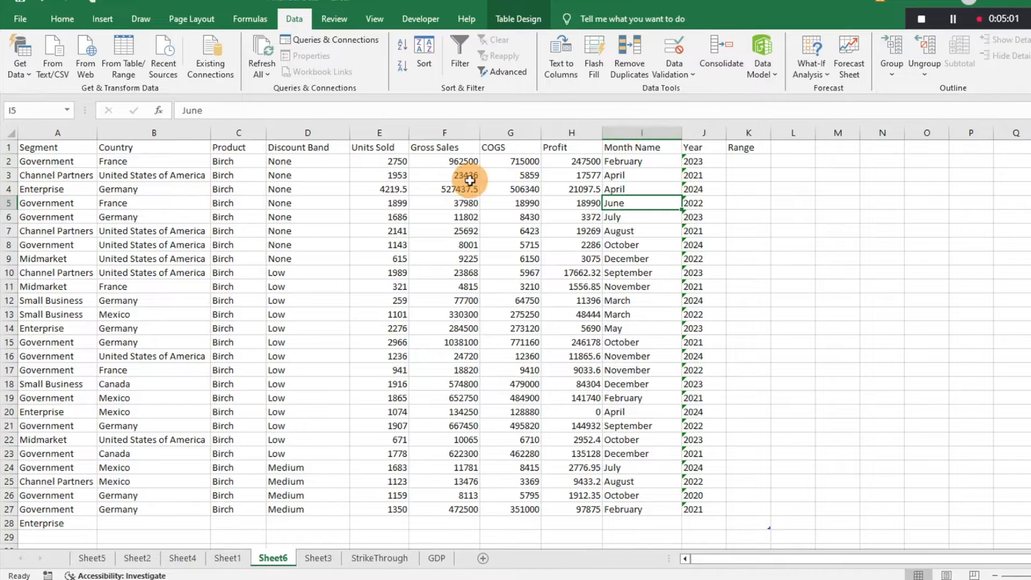
{"action": "left_click", "coordinate": [445, 175]}
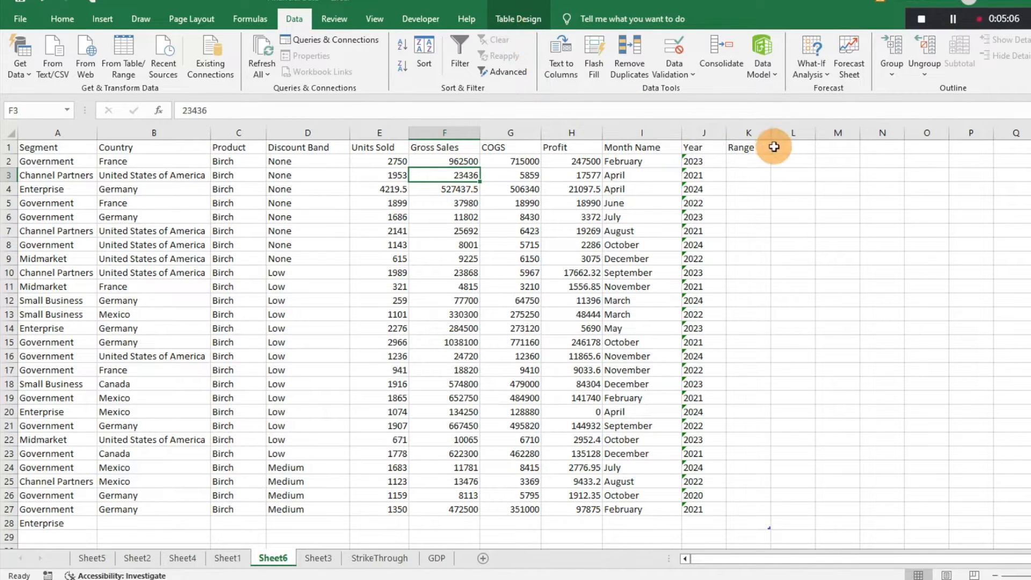
- Place the Check header in L1 and resize the table to $A$1:$L$28
{"action": "left_click", "coordinate": [793, 146]}
{"action": "type", "text": "Check"}
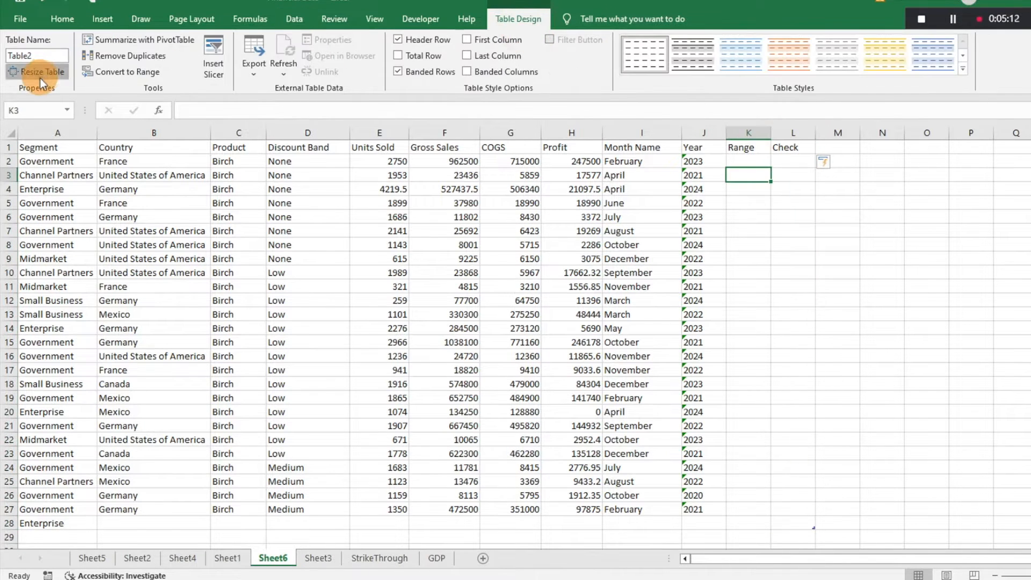
{"action": "left_click", "coordinate": [44, 71]}
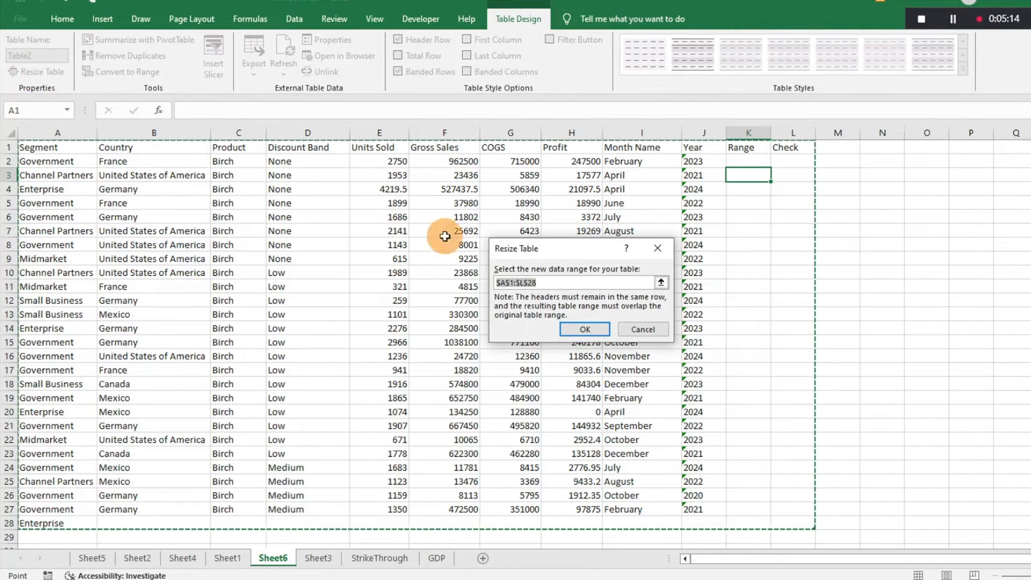
{"action": "left_click", "coordinate": [583, 328]}
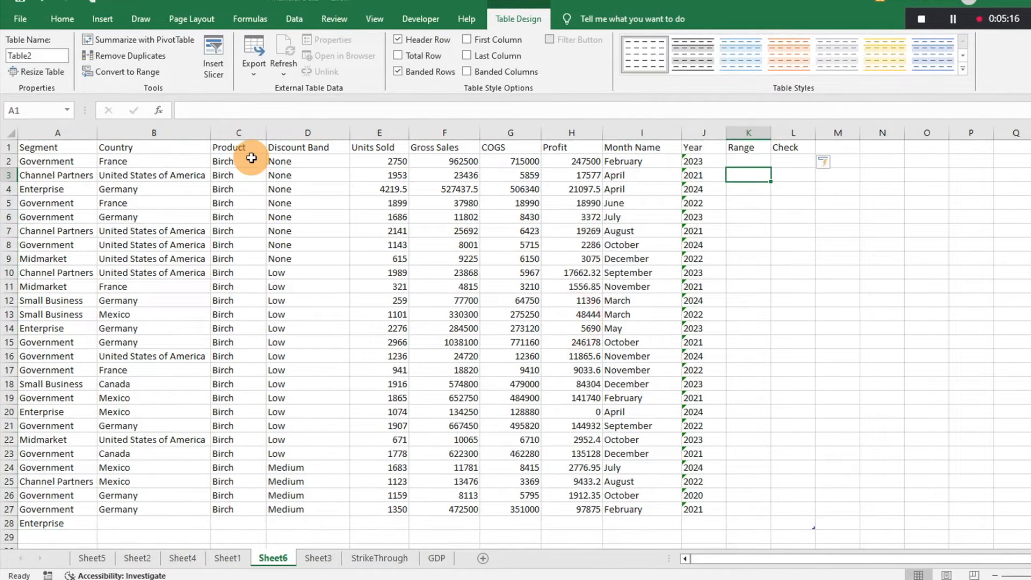
{"action": "mouse_move", "coordinate": [392, 158]}
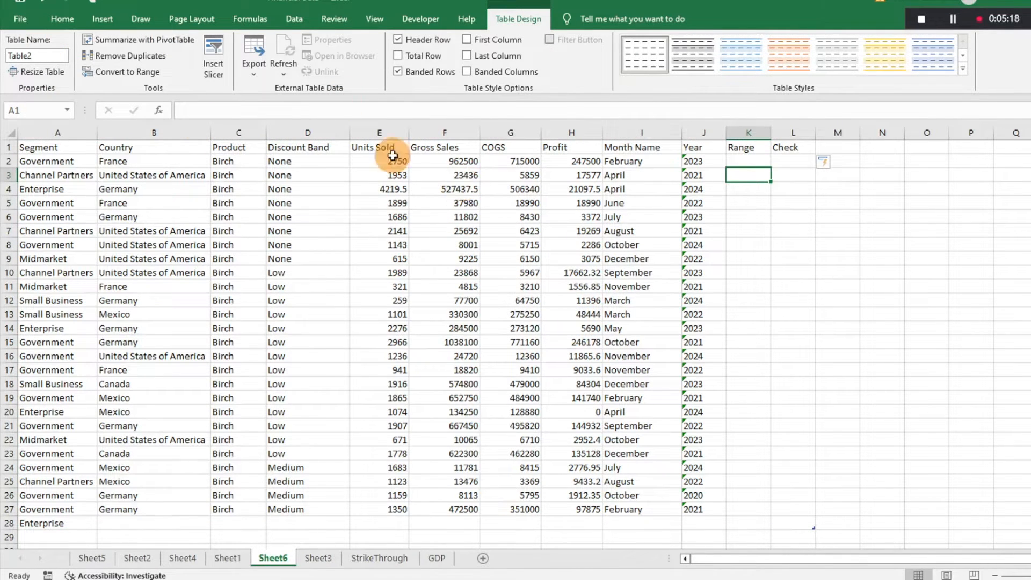
{"action": "left_click", "coordinate": [38, 72]}
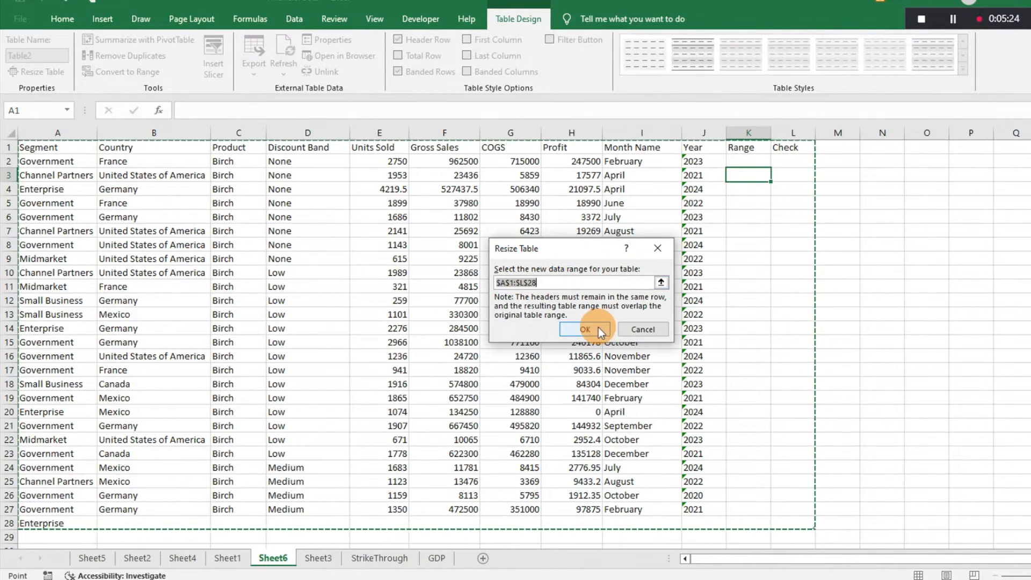
{"action": "left_click", "coordinate": [584, 328]}
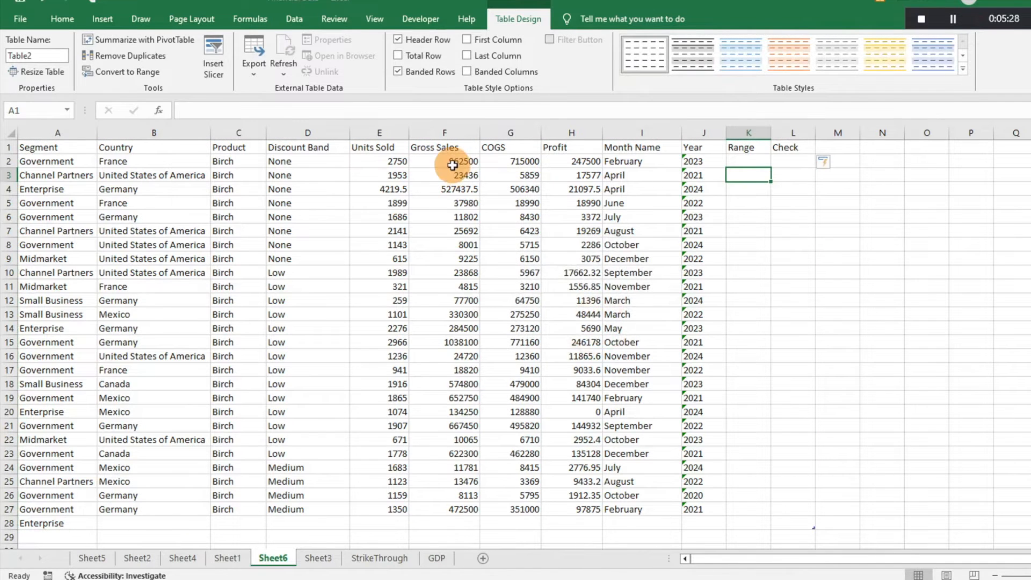
{"action": "mouse_move", "coordinate": [315, 126]}
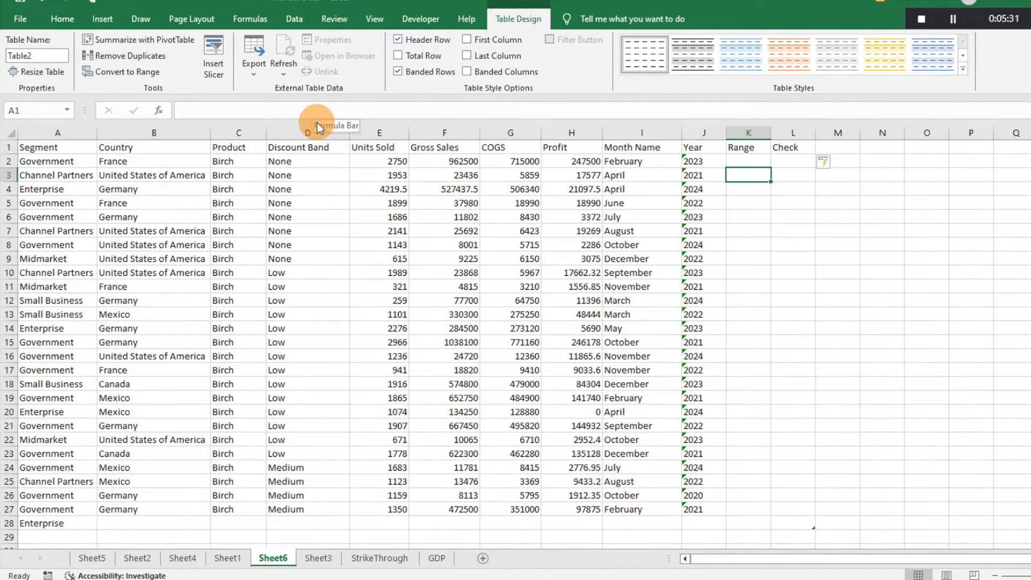